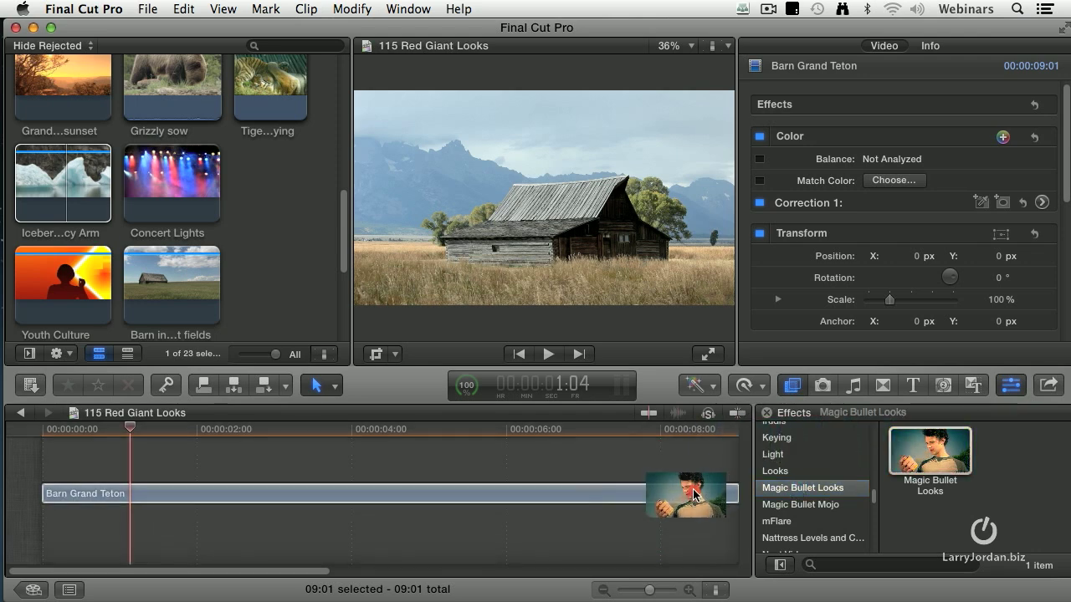
Step: Apply Magic Bullet Looks to the Barn Grand Teton clip and launch the Looks editor
double_click(928, 452)
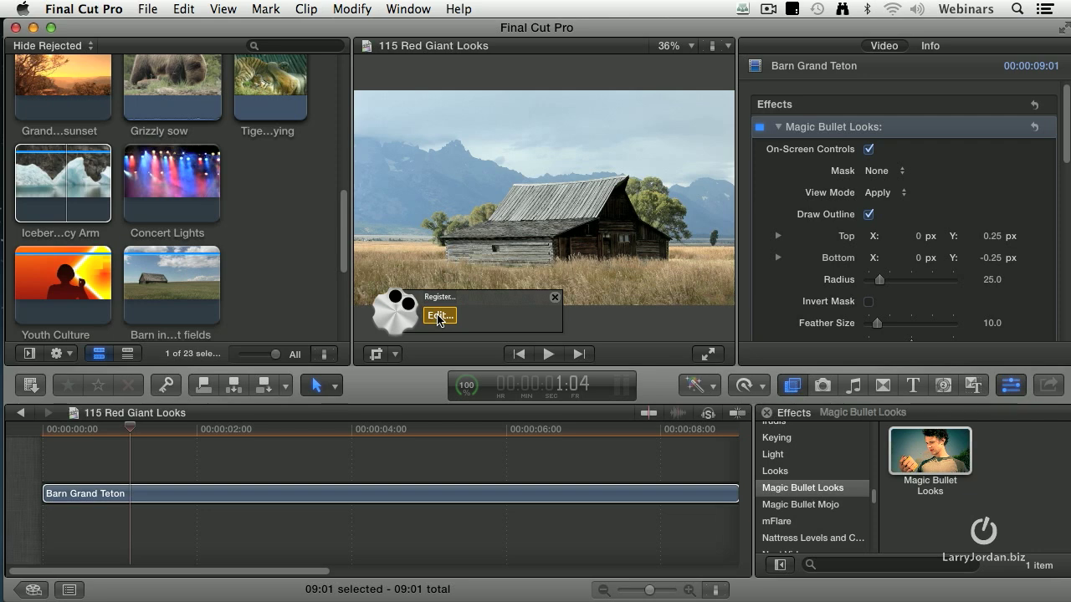
click(440, 316)
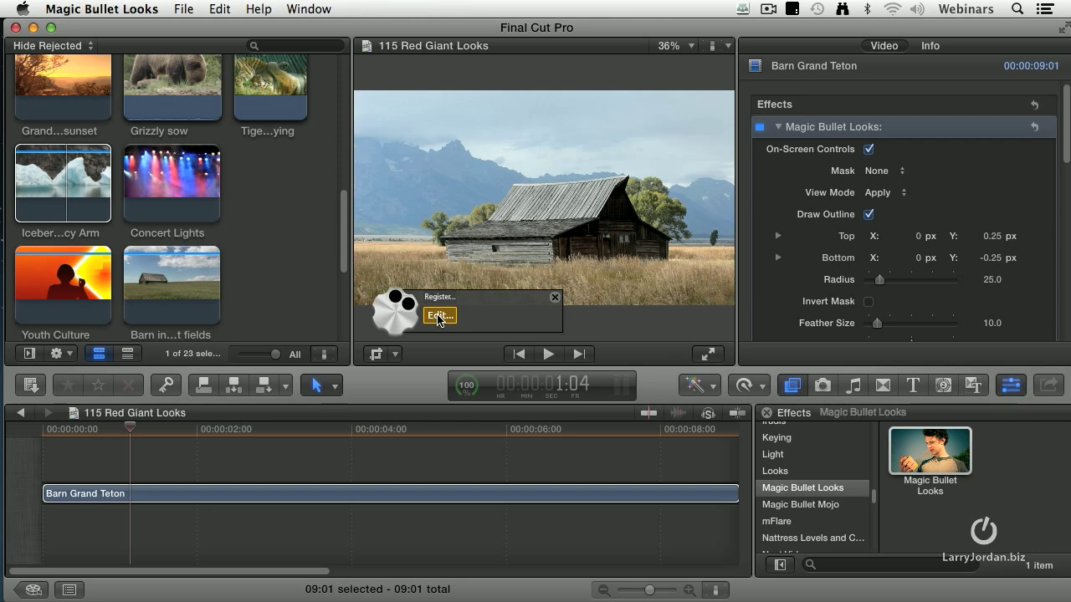
Step: Apply the Cinematic Indie preset from the Looks library to the barn shot
click(440, 316)
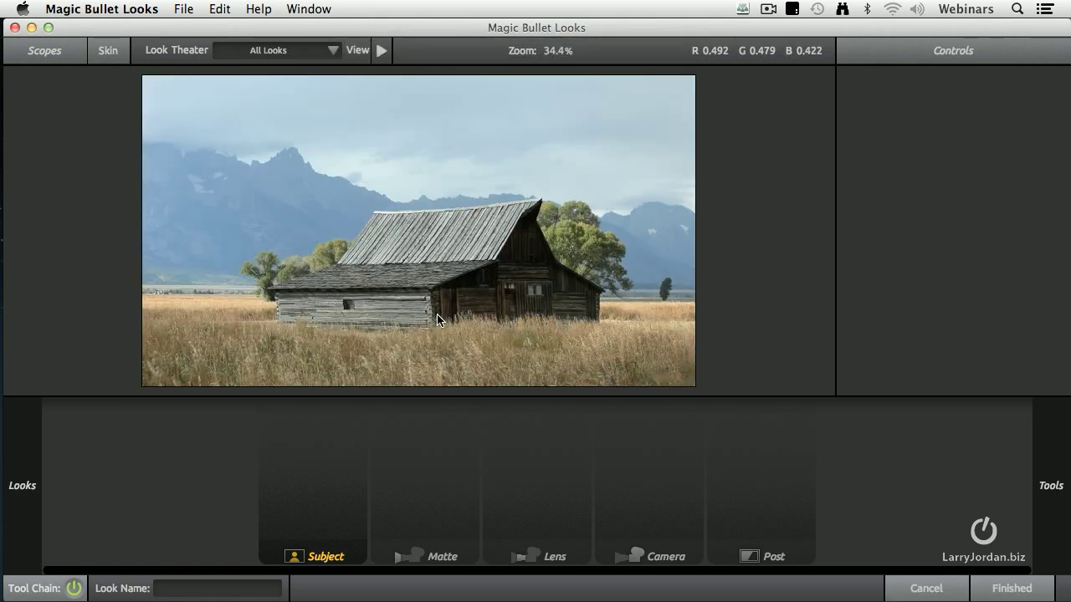
click(21, 486)
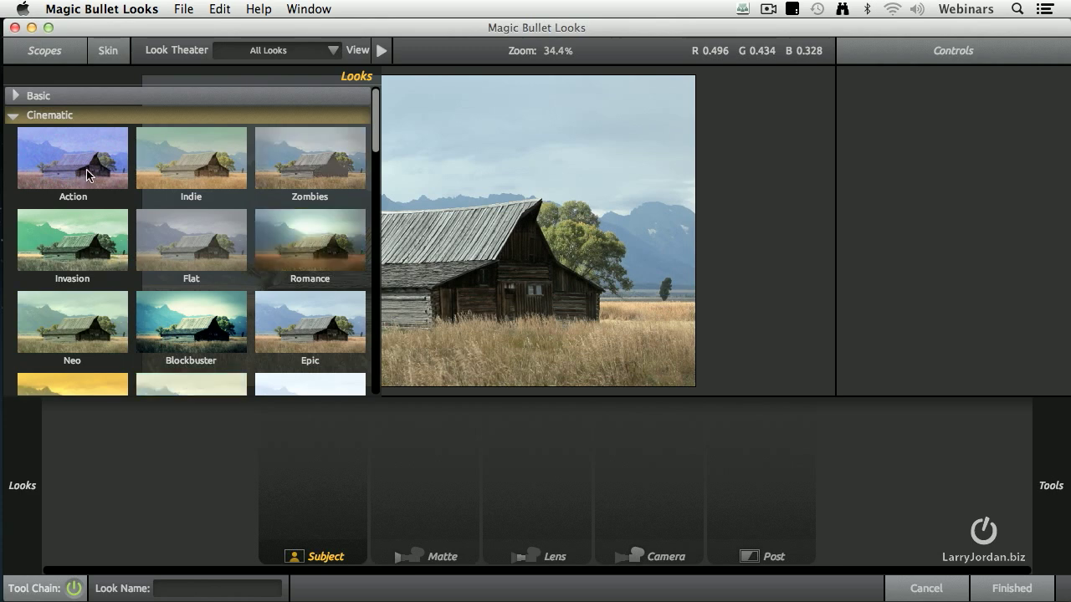
click(191, 158)
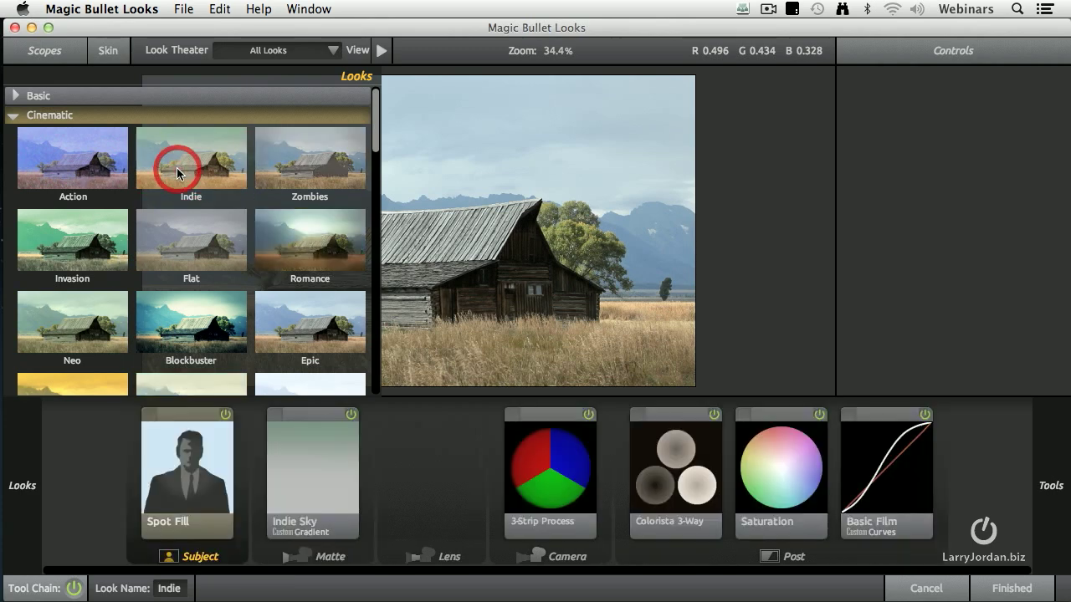
click(191, 158)
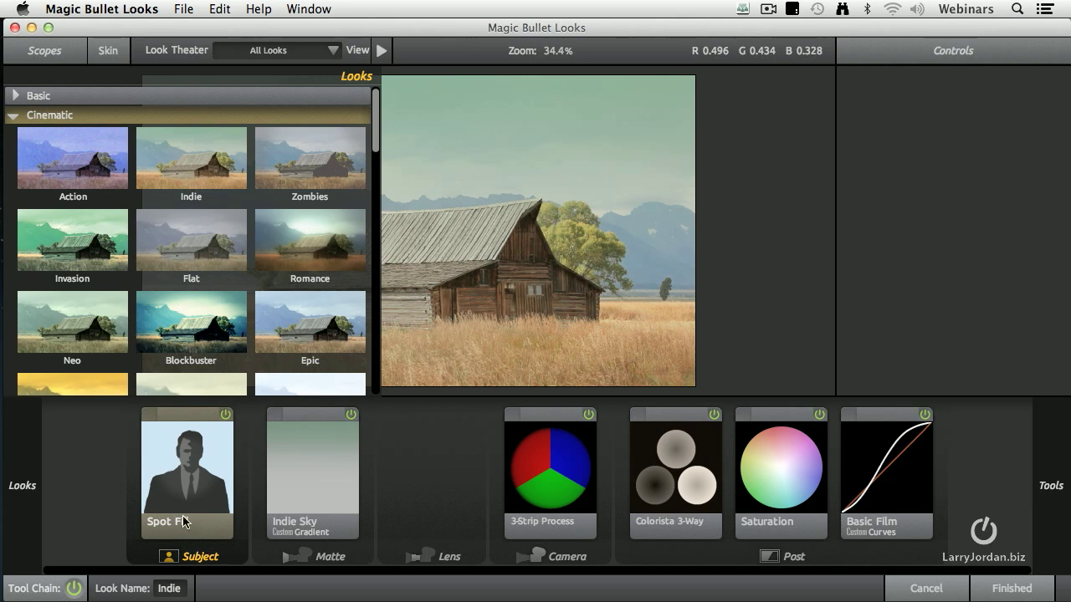
mouse_move(348, 486)
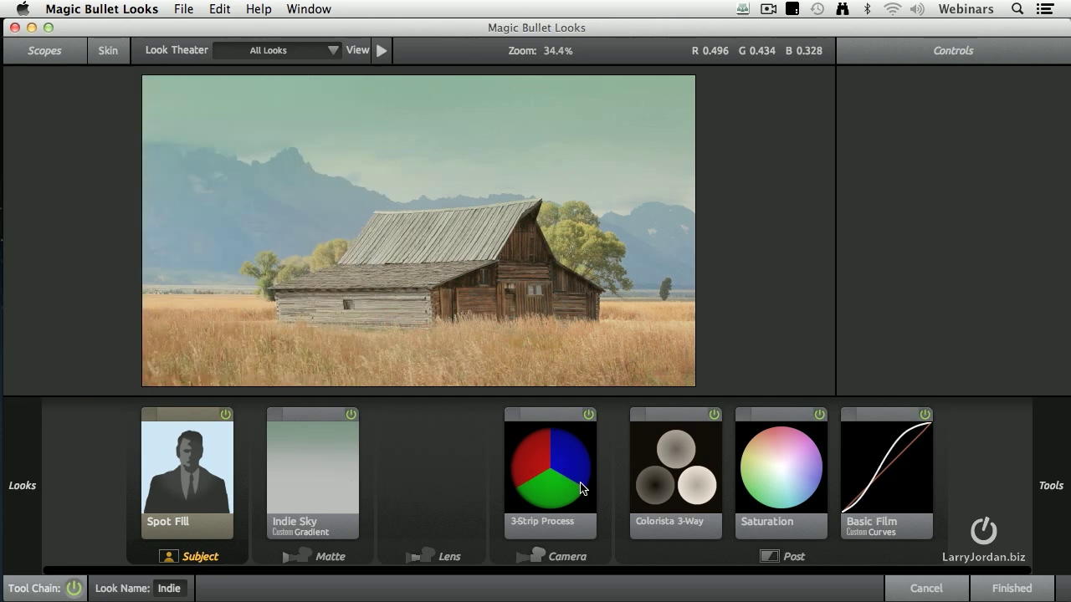
mouse_move(675, 502)
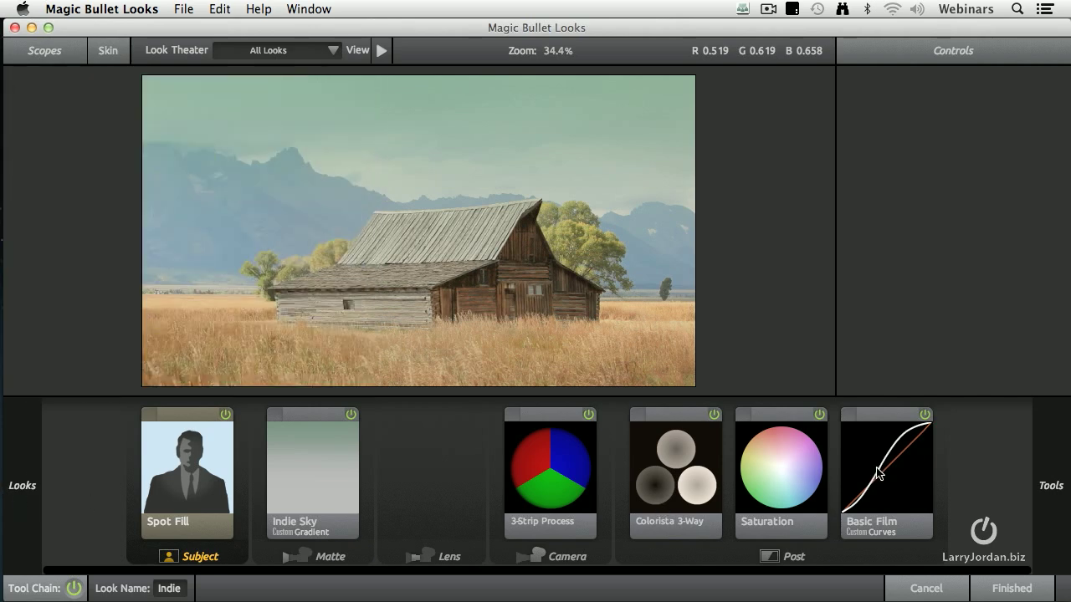
Step: Bend the Basic Film curve down, then drag it back to its original shape
click(885, 465)
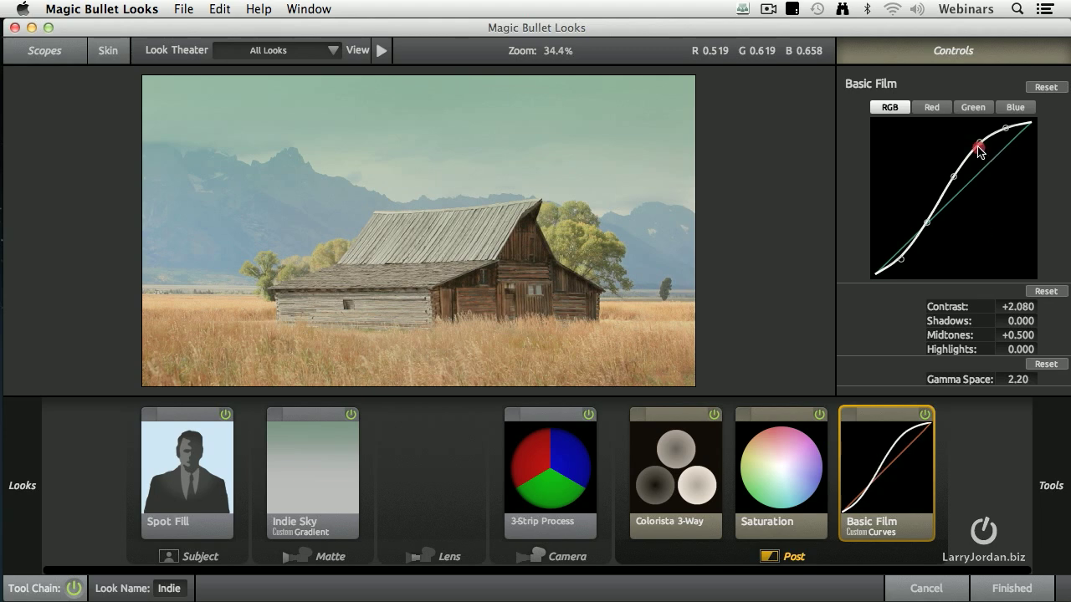
drag(979, 150, 978, 213)
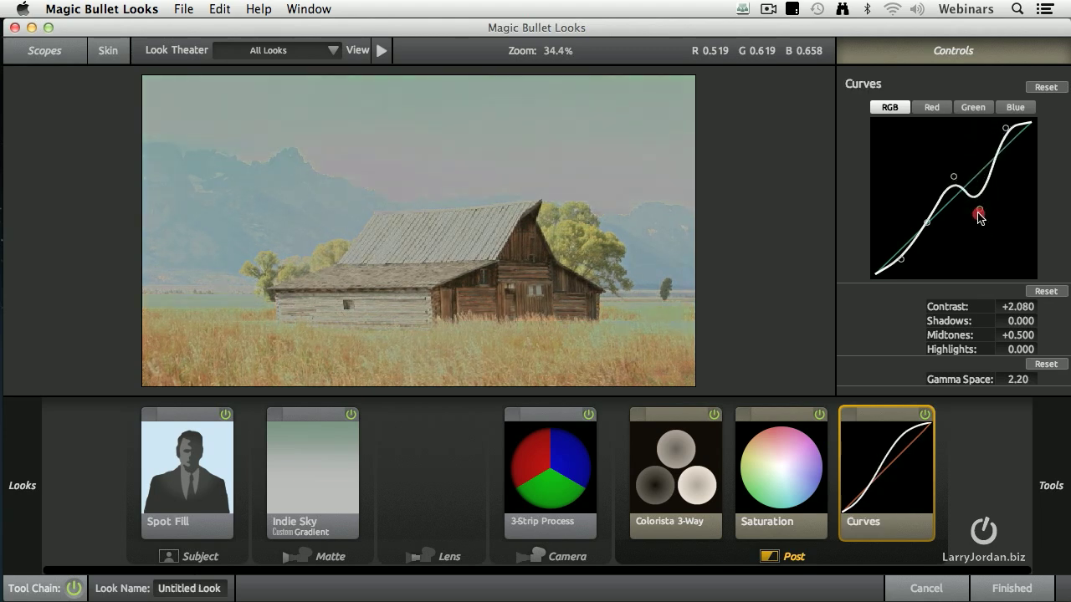
drag(979, 214, 979, 147)
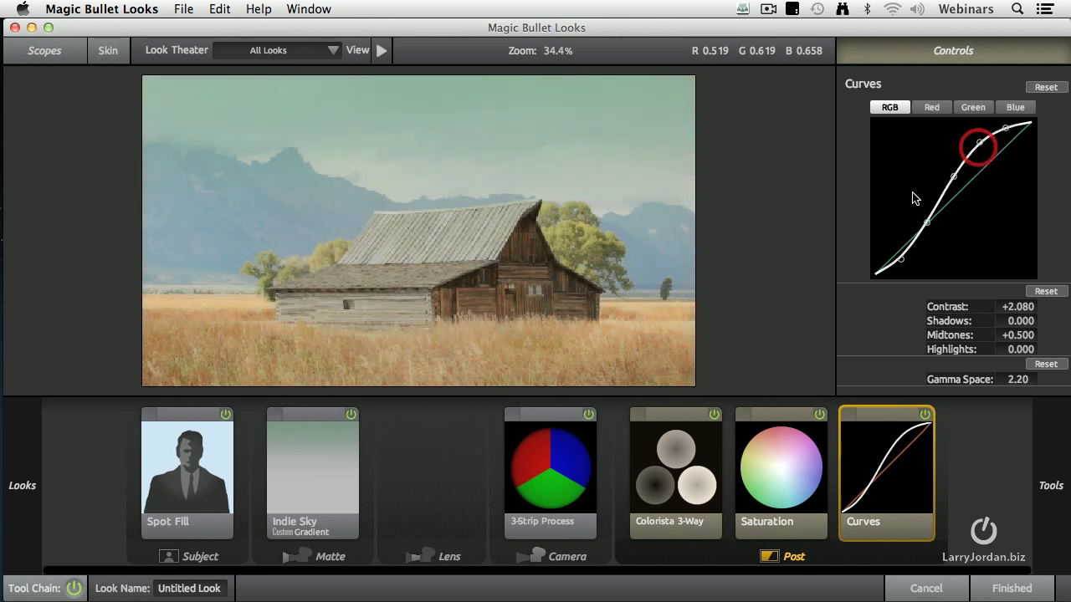
click(176, 50)
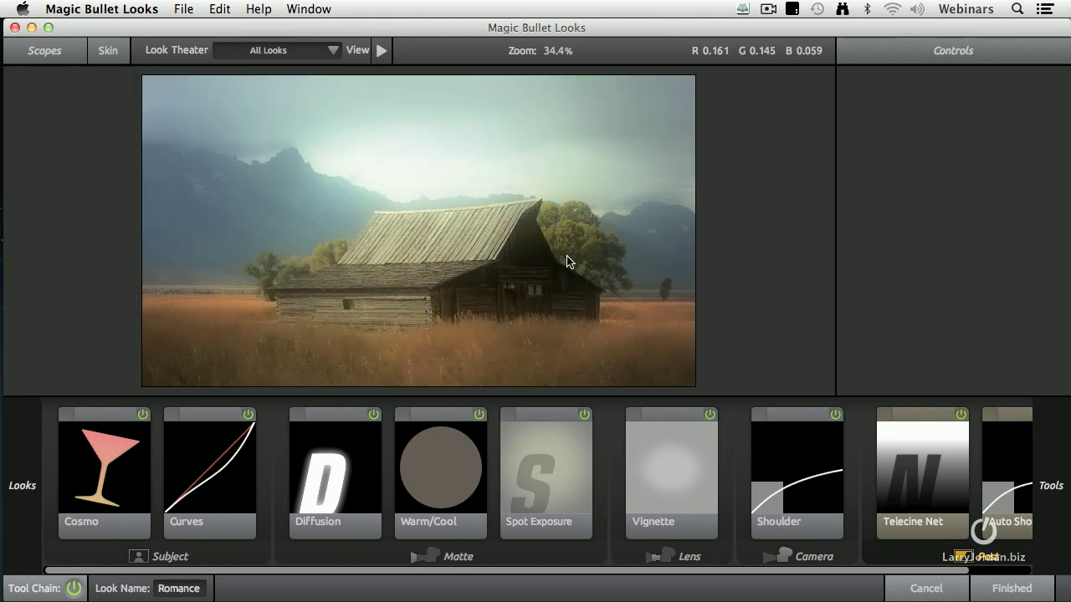
mouse_move(660, 485)
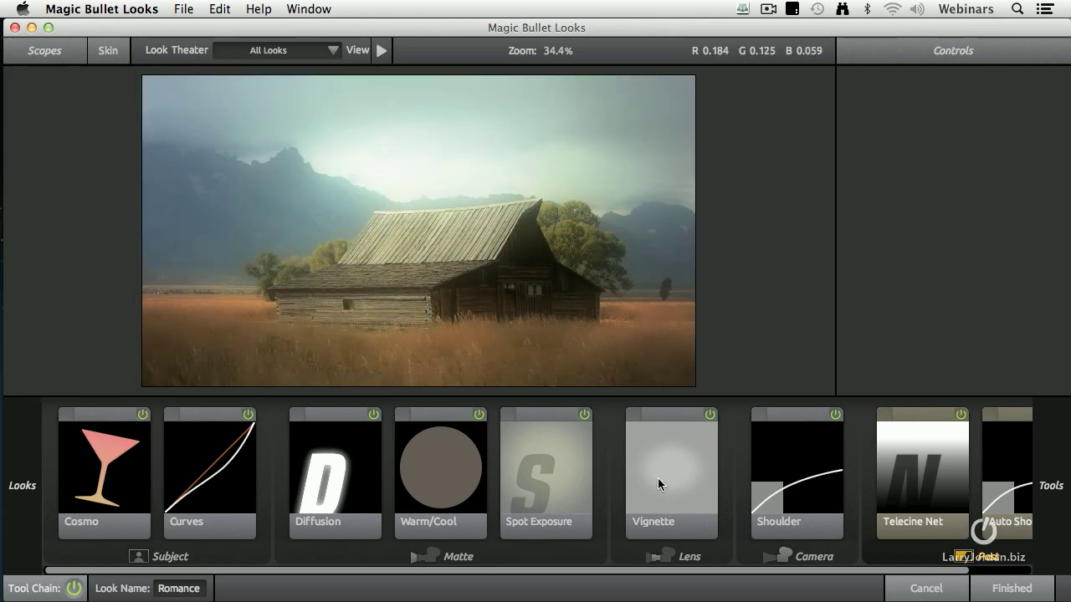
Step: Shift the Romance vignette centre down onto the barn and view the Cosmo skin settings
click(670, 473)
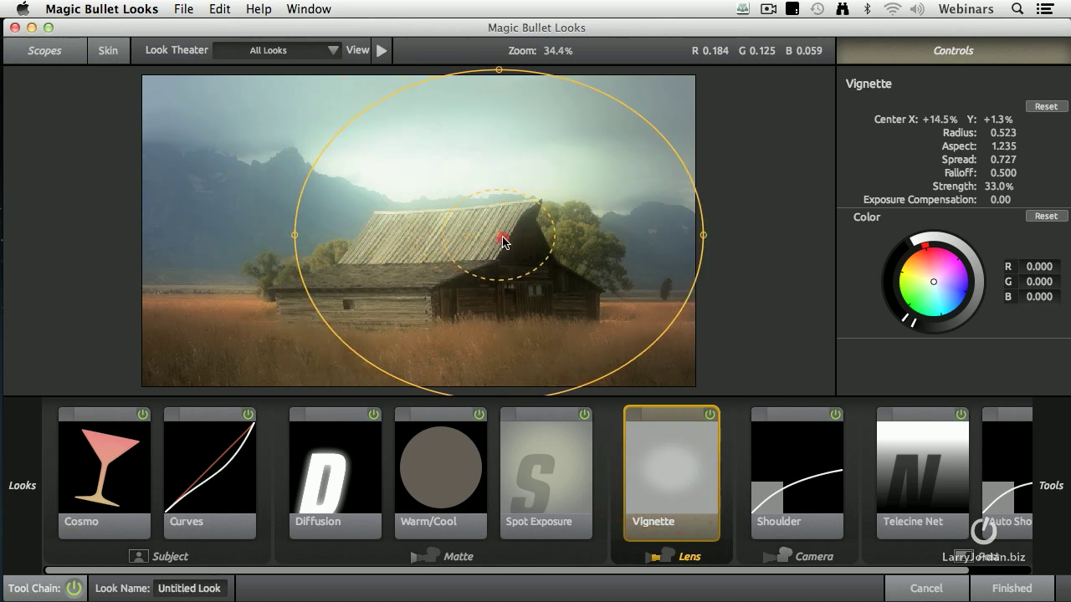
drag(499, 235, 508, 269)
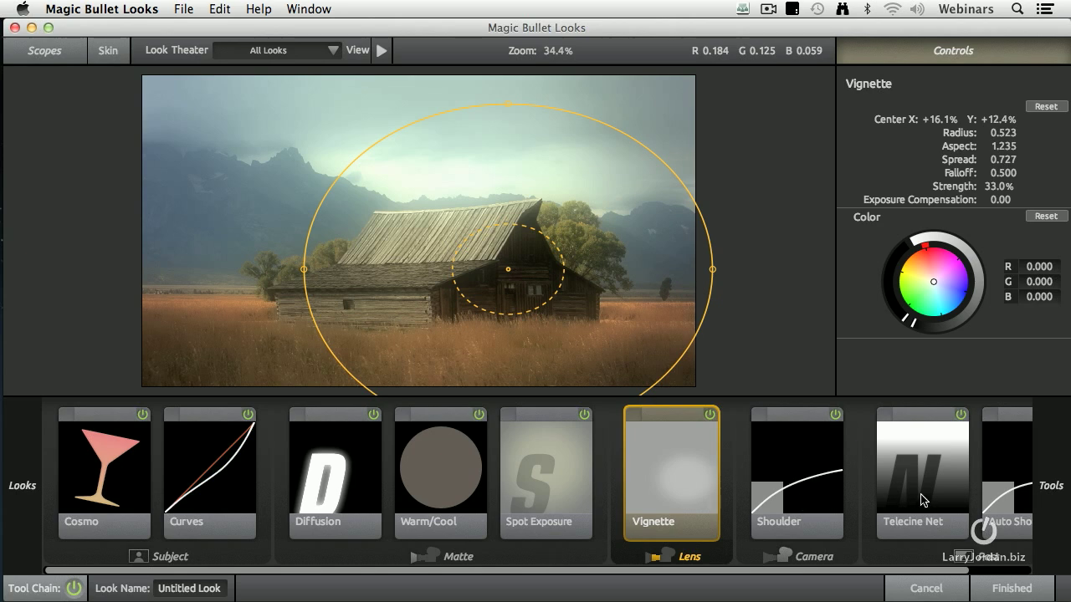
click(103, 468)
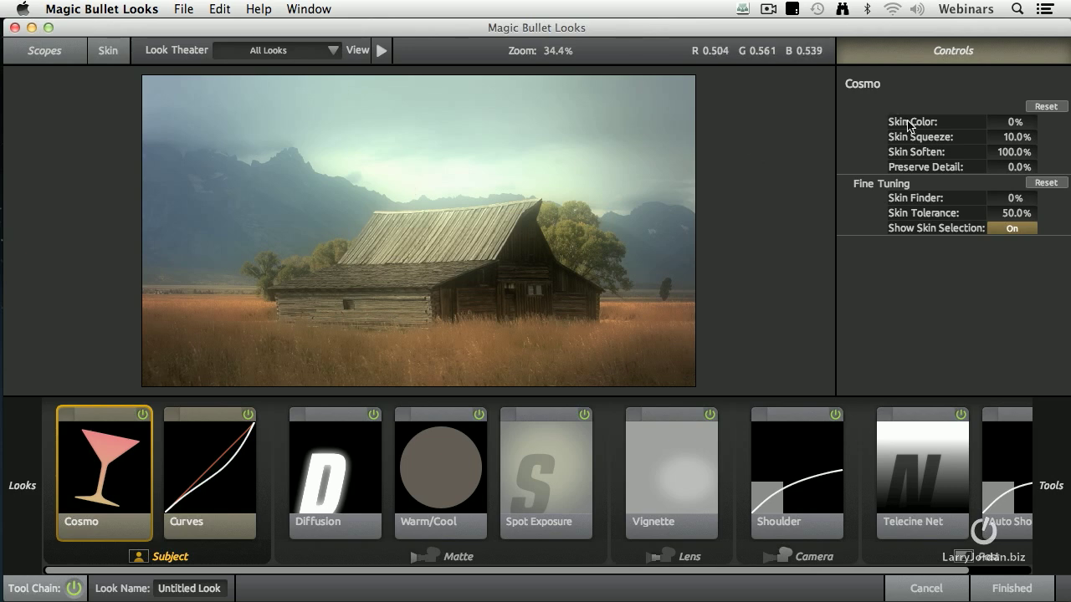
mouse_move(504, 383)
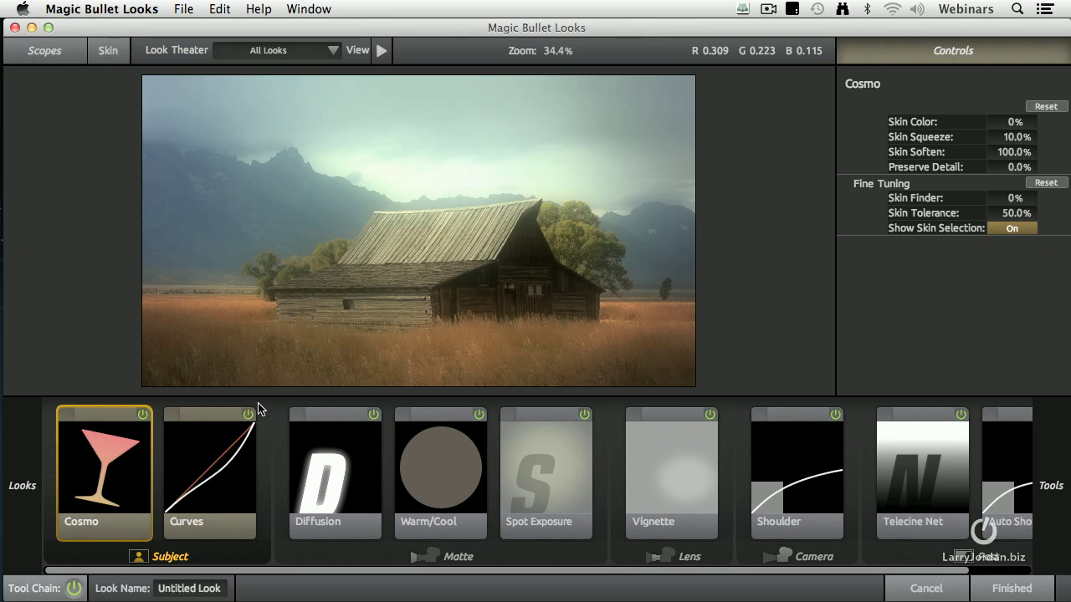
mouse_move(301, 387)
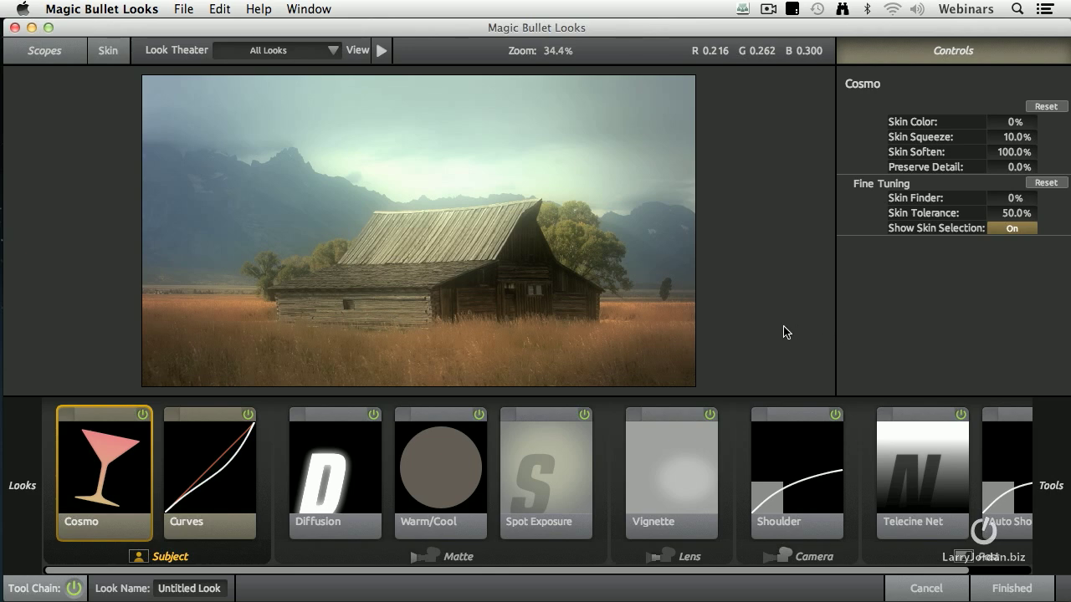
mouse_move(779, 333)
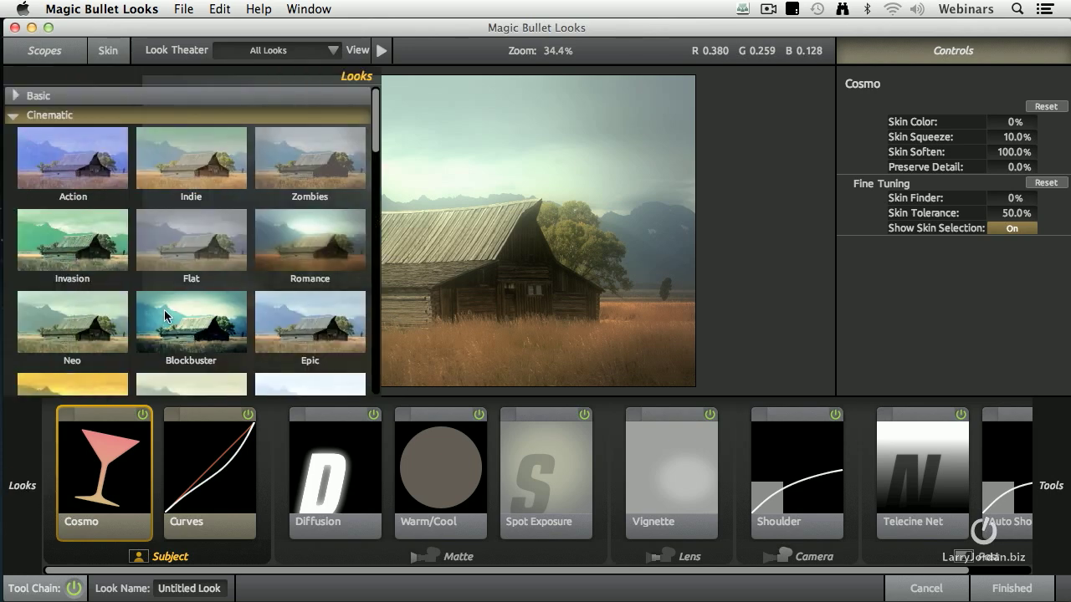
Step: Browse the preset library, trying Basic Grunge before choosing Grad Sunset
scroll(down, 3)
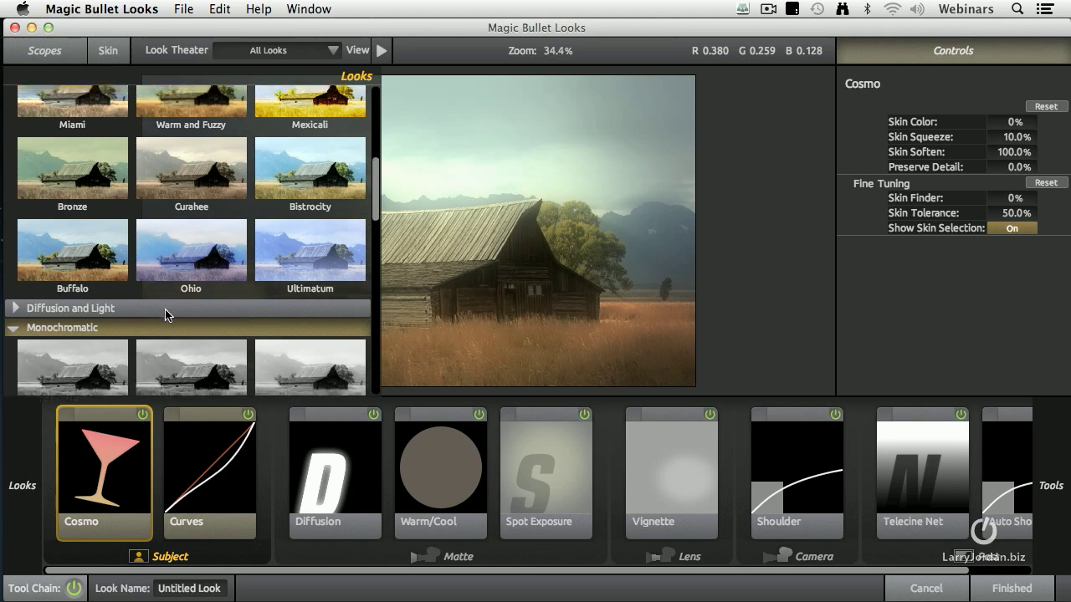
click(191, 320)
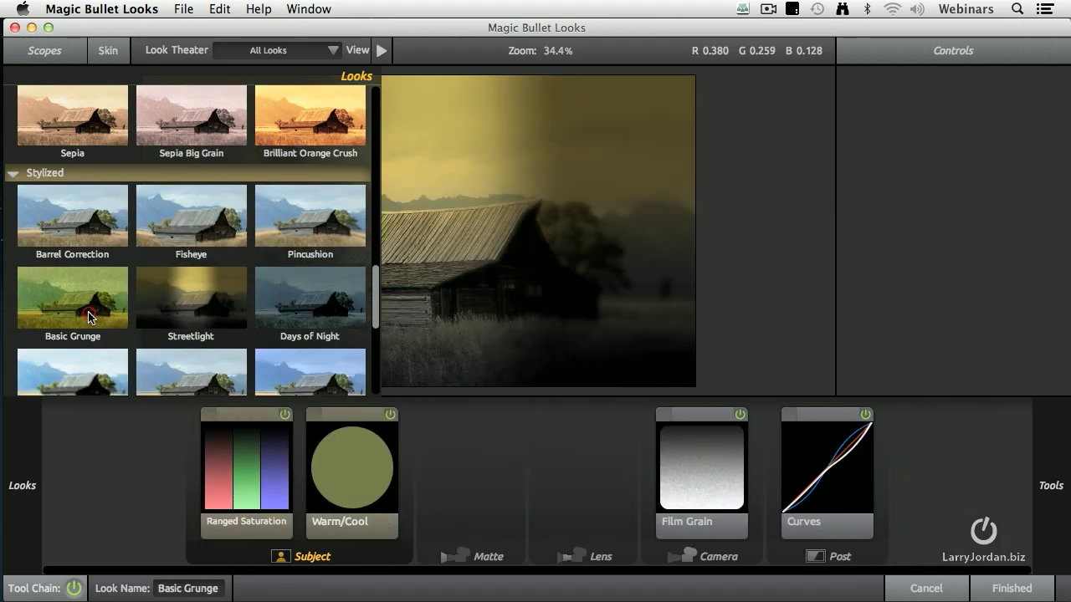
scroll(down, 3)
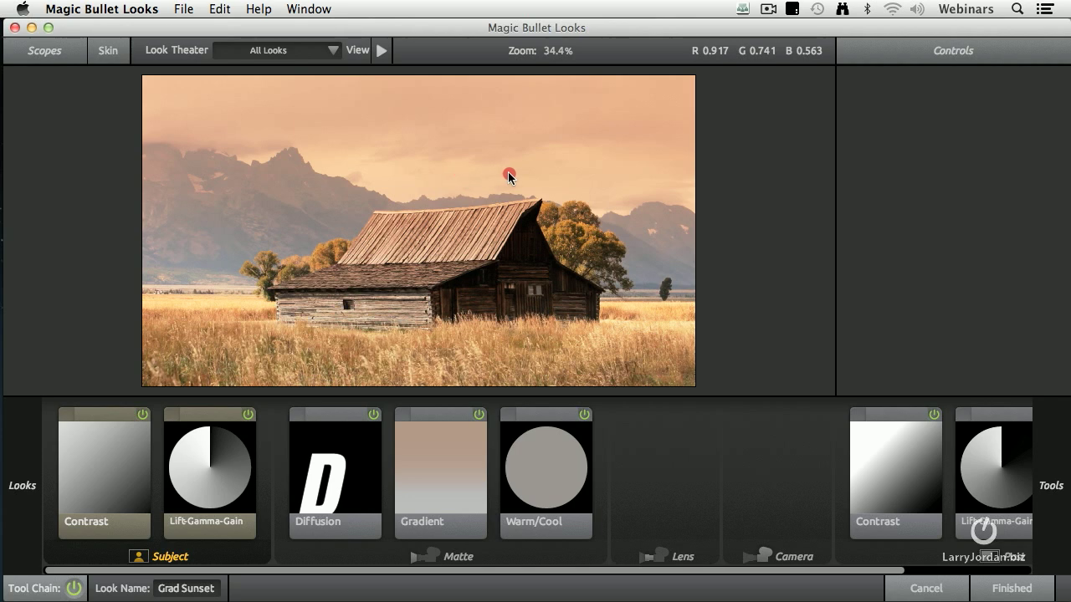
mouse_move(123, 335)
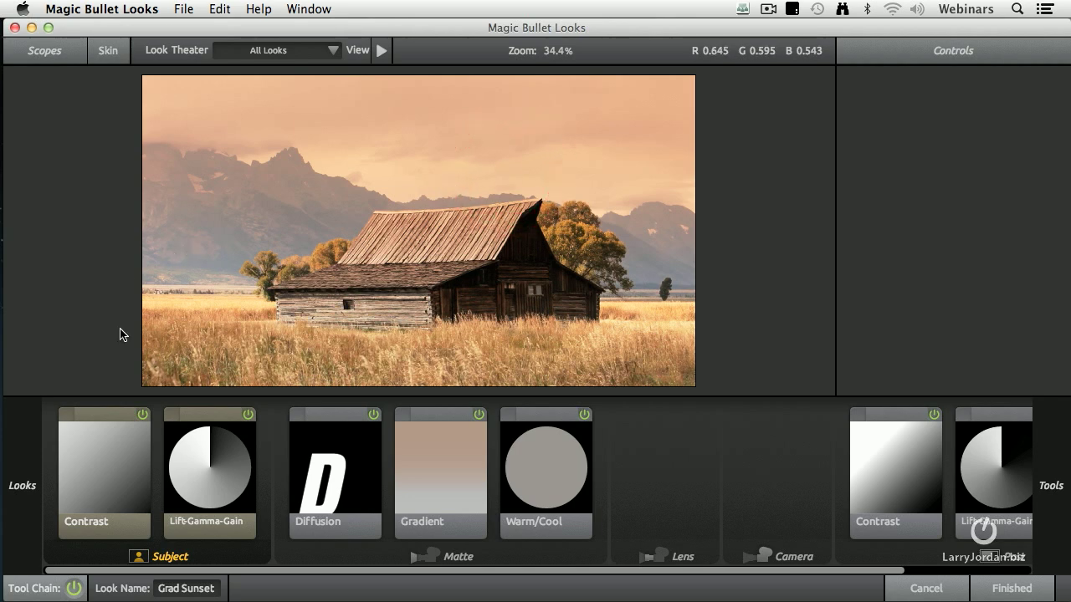